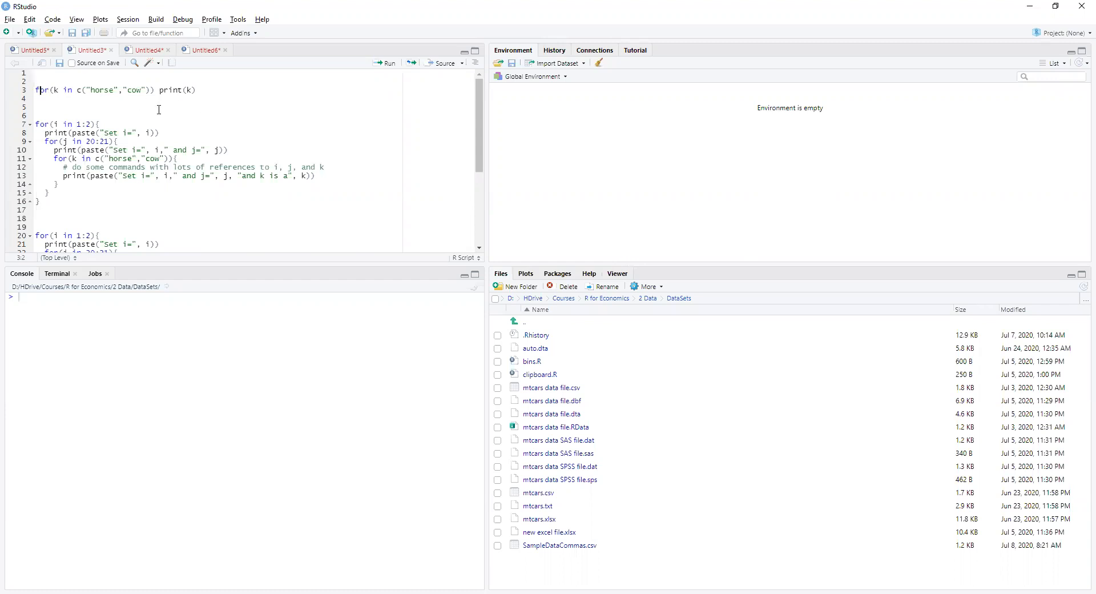
Run the one-line for loop so the console prints "horse" and "cow"
{"action": "left_click", "coordinate": [385, 62]}
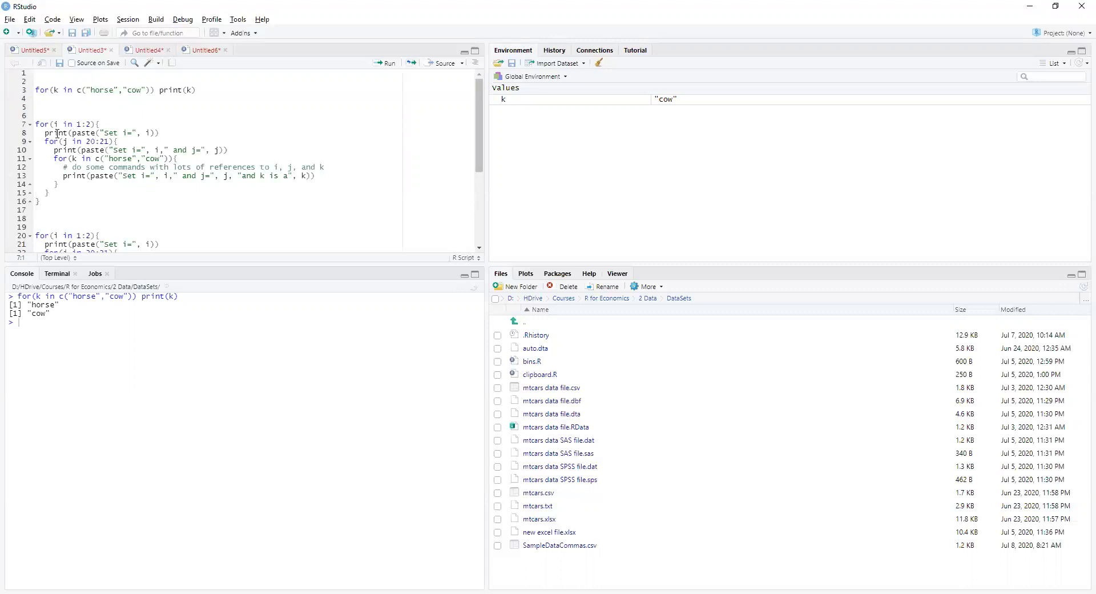
Run the triple nested for loop over i, j and k, printing every Set combination
{"action": "left_click", "coordinate": [385, 62]}
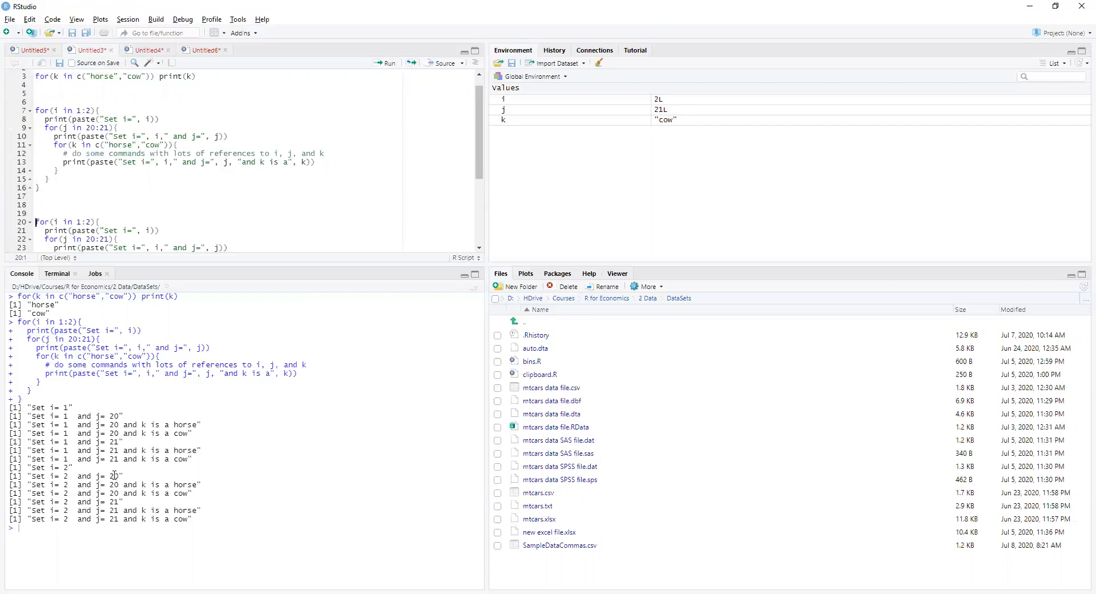
Scroll the script to lines 18-38 showing the nested loop with stop() when k is "cow"
{"action": "scroll", "scroll_direction": "down", "scroll_amount": 3}
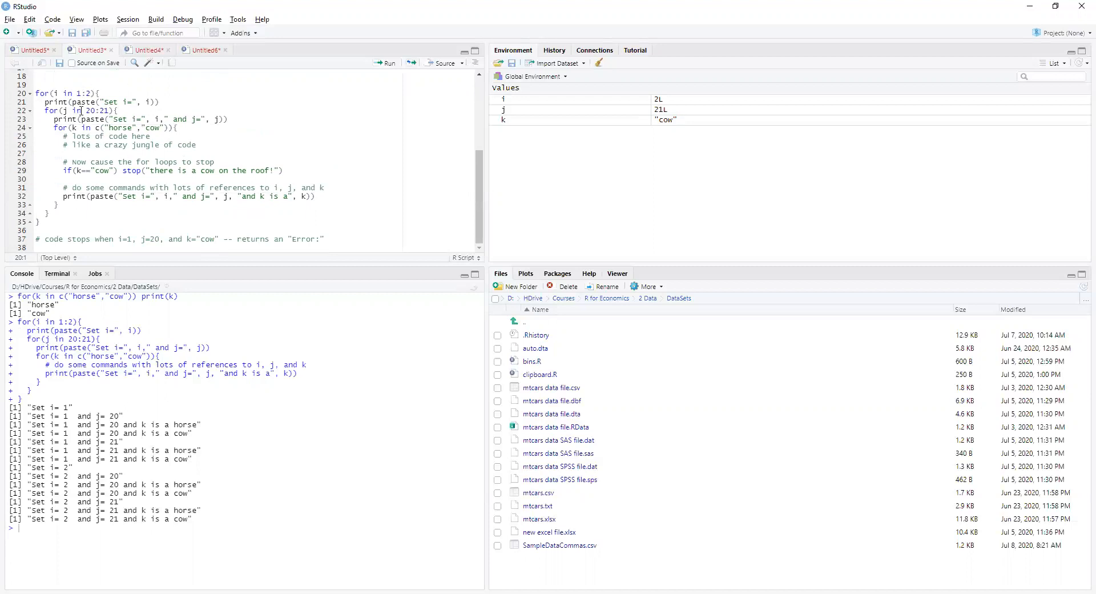